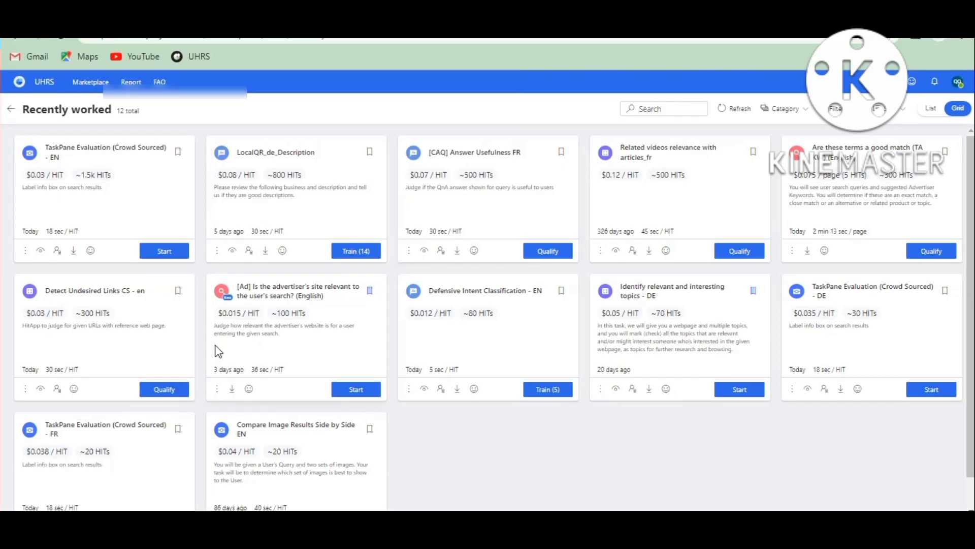
mouse_move(164, 389)
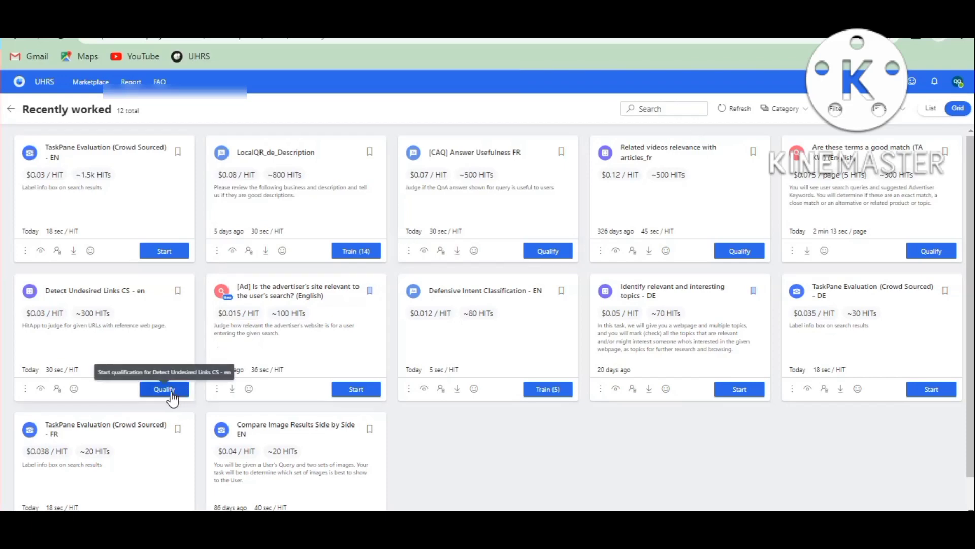
Start qualifying for the Detect Undesired Links CS - en task from the Recently worked page.
click(165, 390)
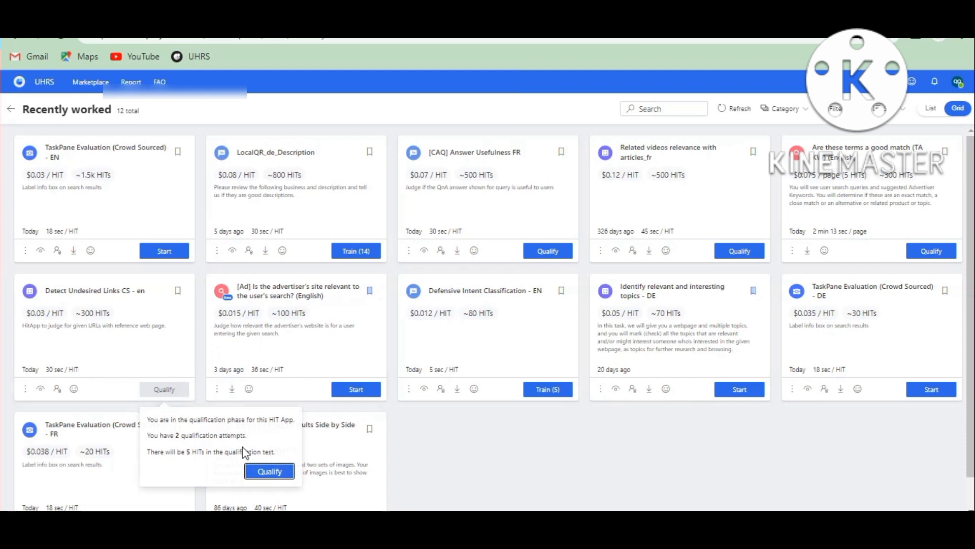
Begin the test and judge Valentin Blatz Brewing Company as correctly represented, then acknowledge the error.
click(269, 472)
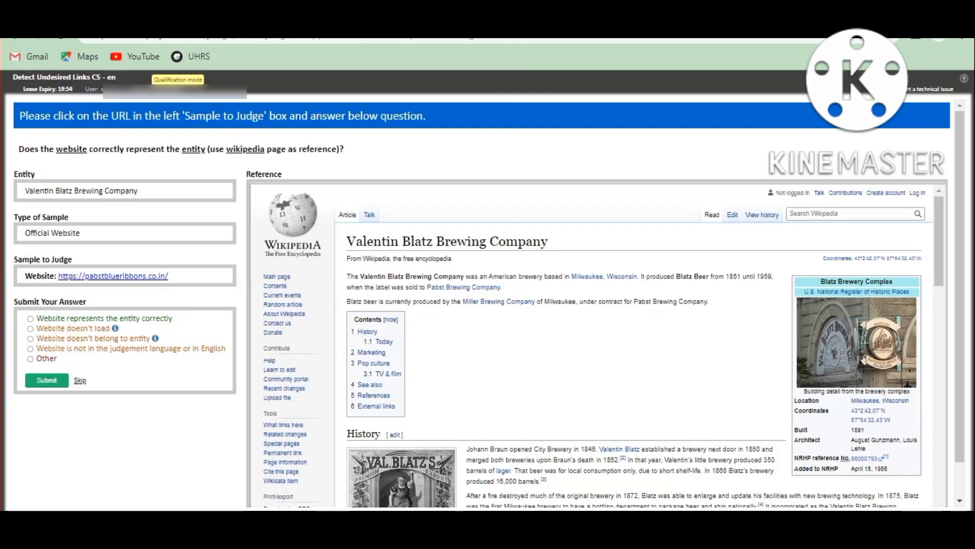
click(32, 318)
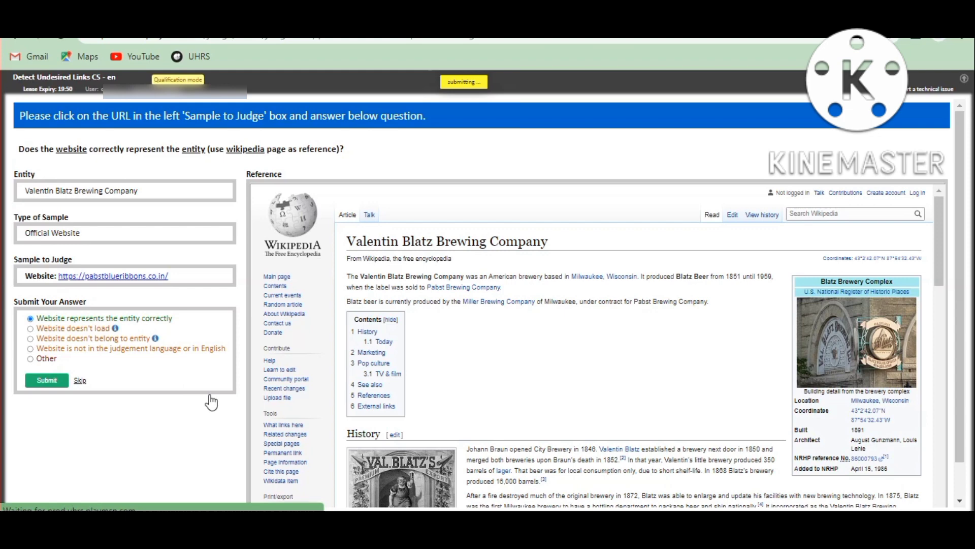
click(45, 380)
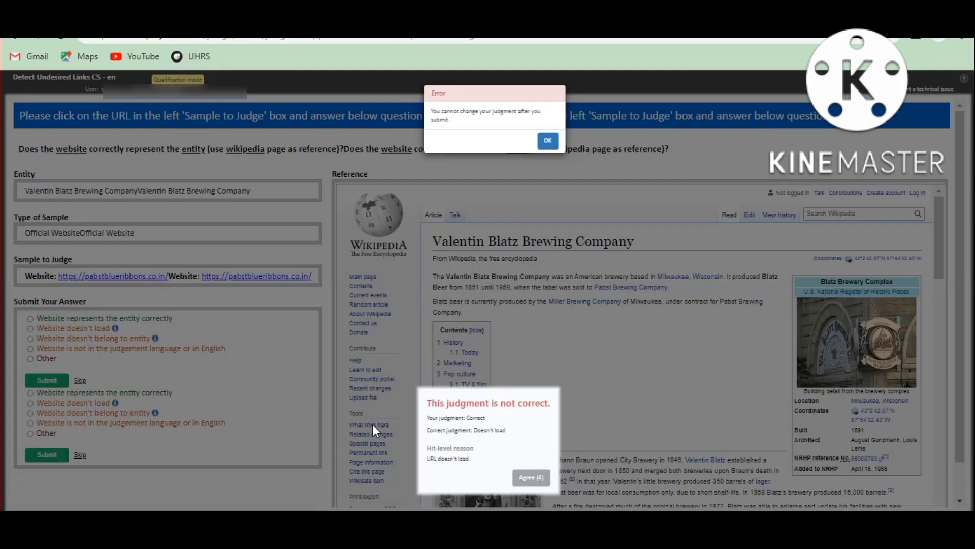
click(548, 140)
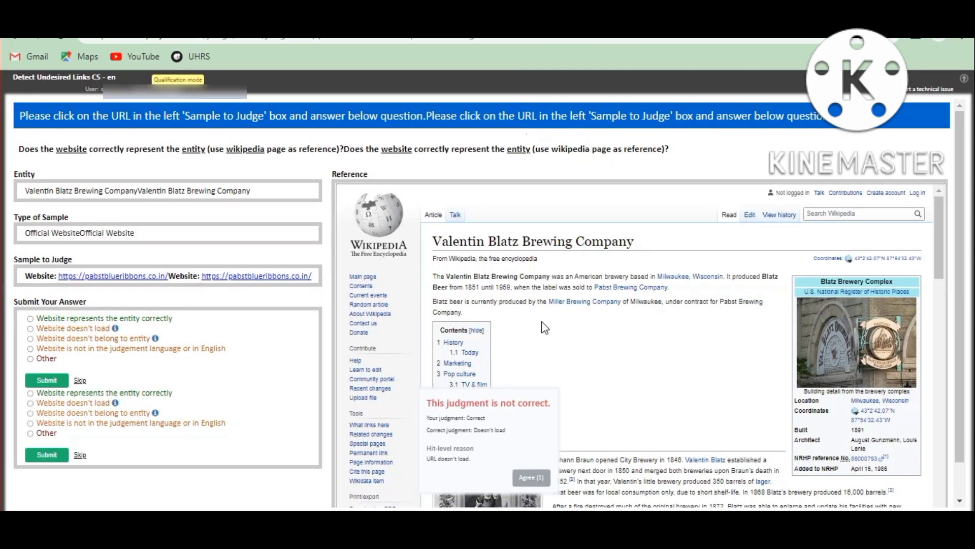
mouse_move(536, 479)
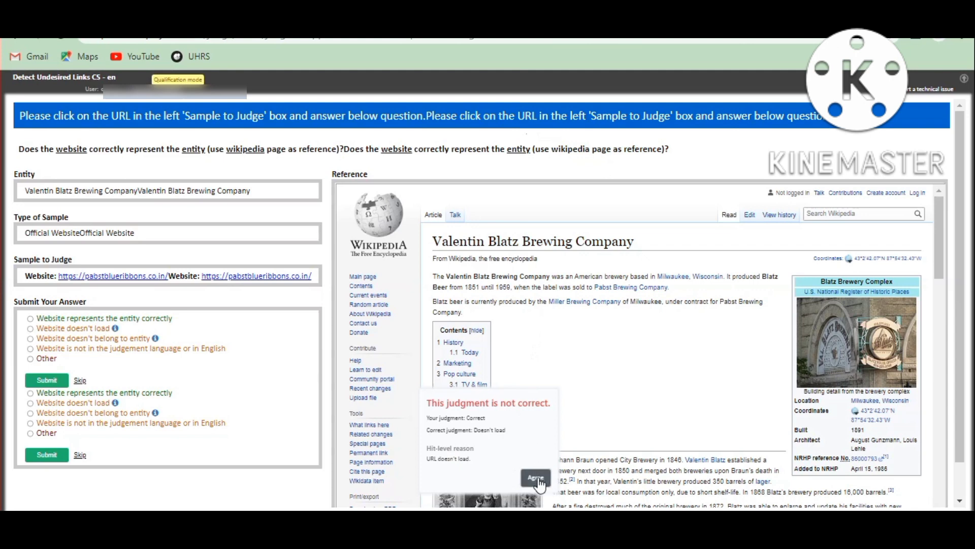
Judge the Master of the Mix Facebook link as correctly represented and acknowledge the error.
click(536, 476)
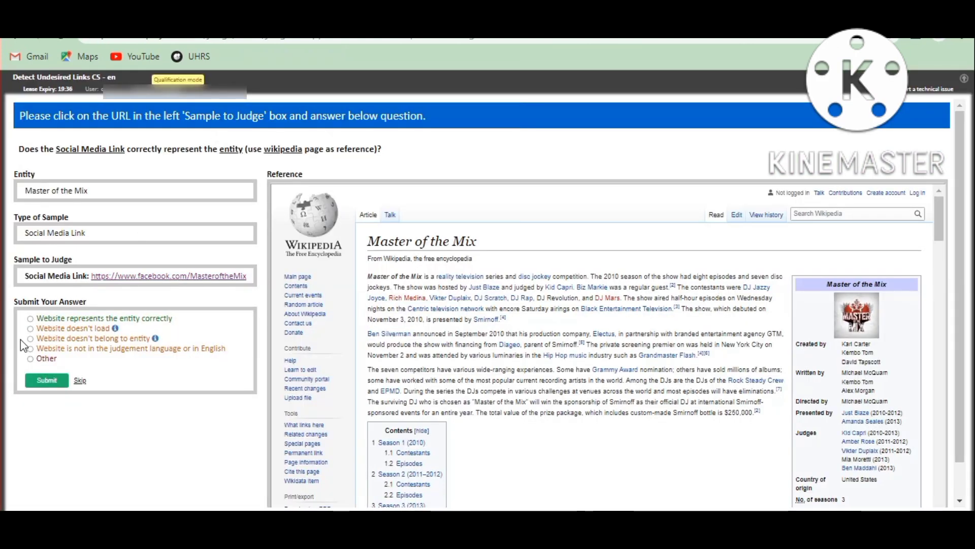
click(31, 318)
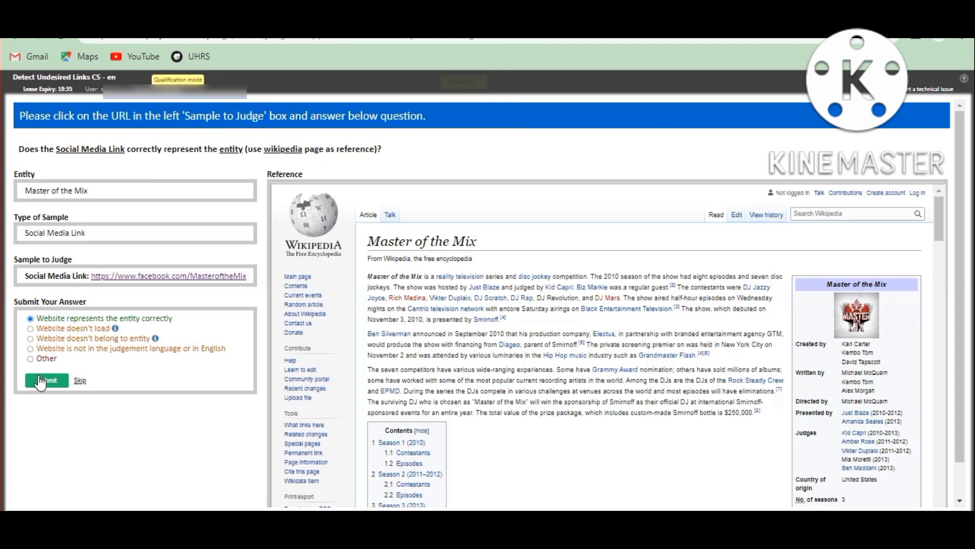
click(45, 380)
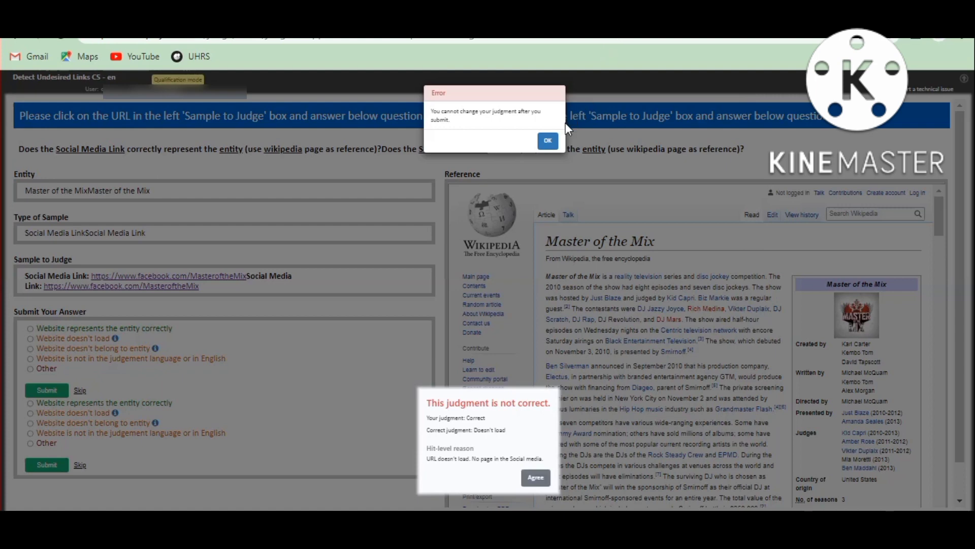
click(547, 141)
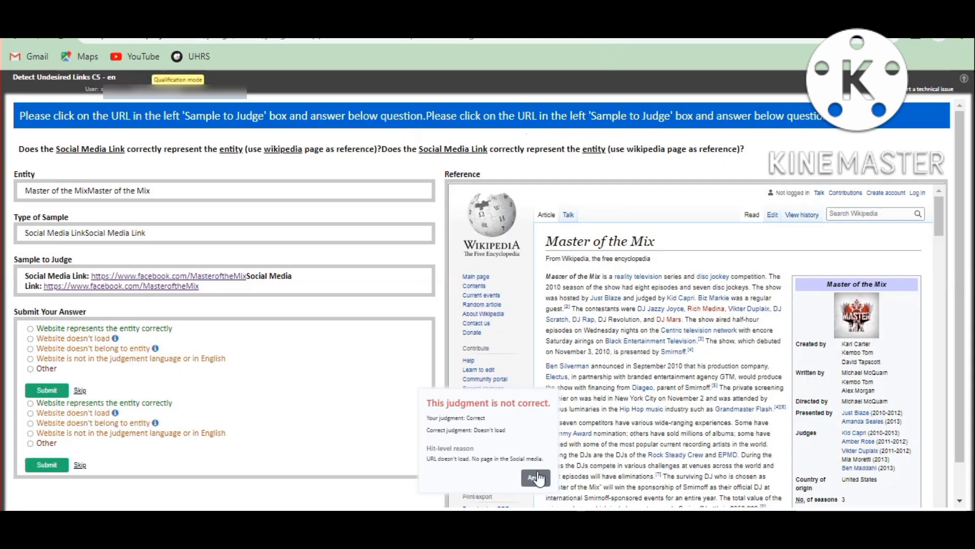
Review the Dunedin, Florida site and judge it as representing the entity correctly.
click(537, 478)
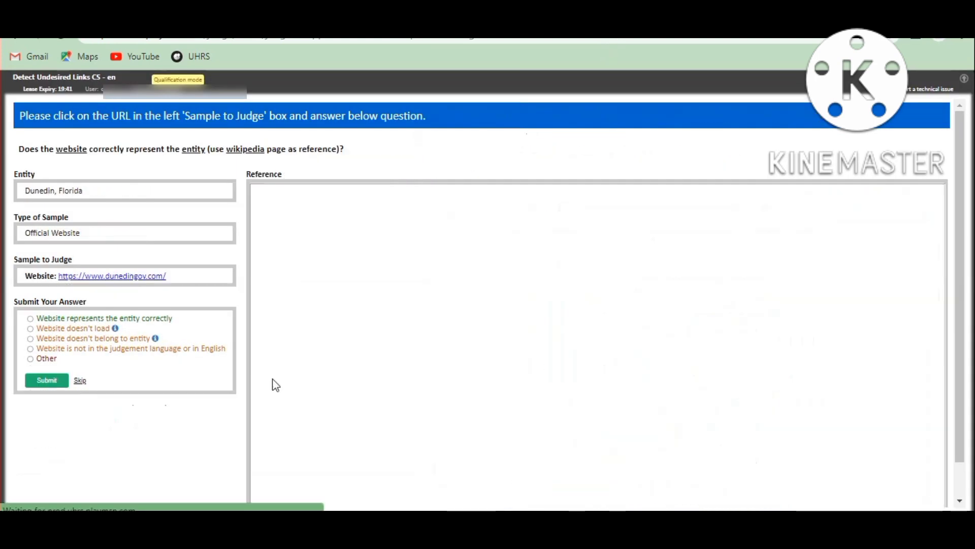
click(111, 277)
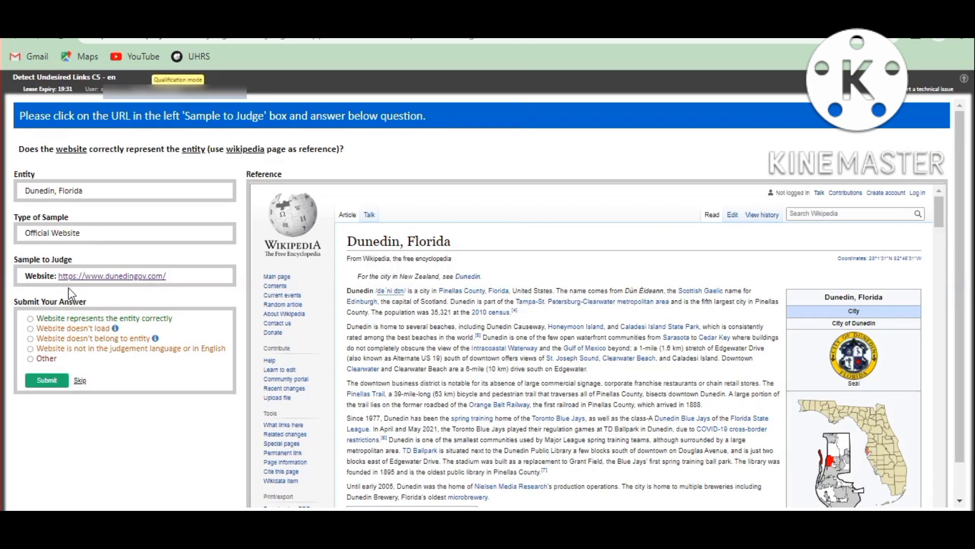
click(34, 318)
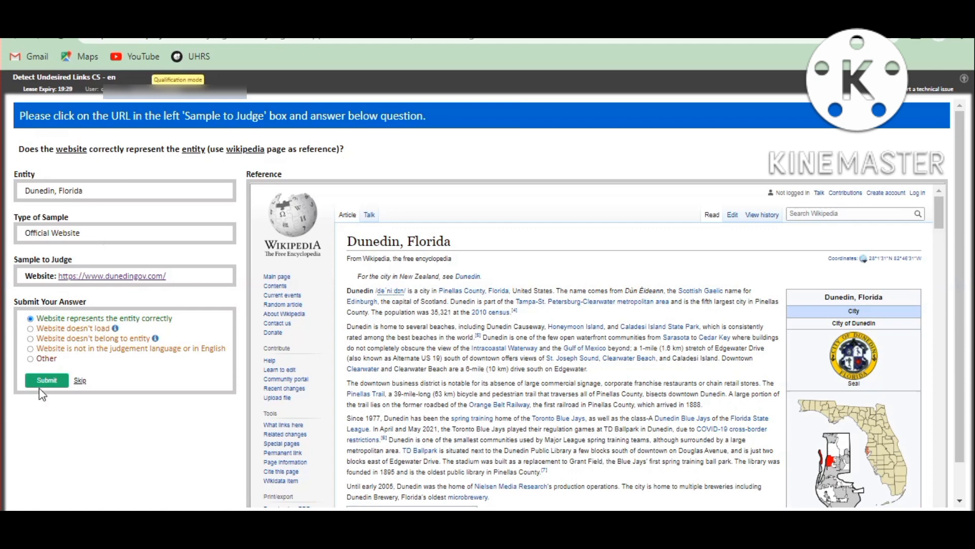
click(46, 380)
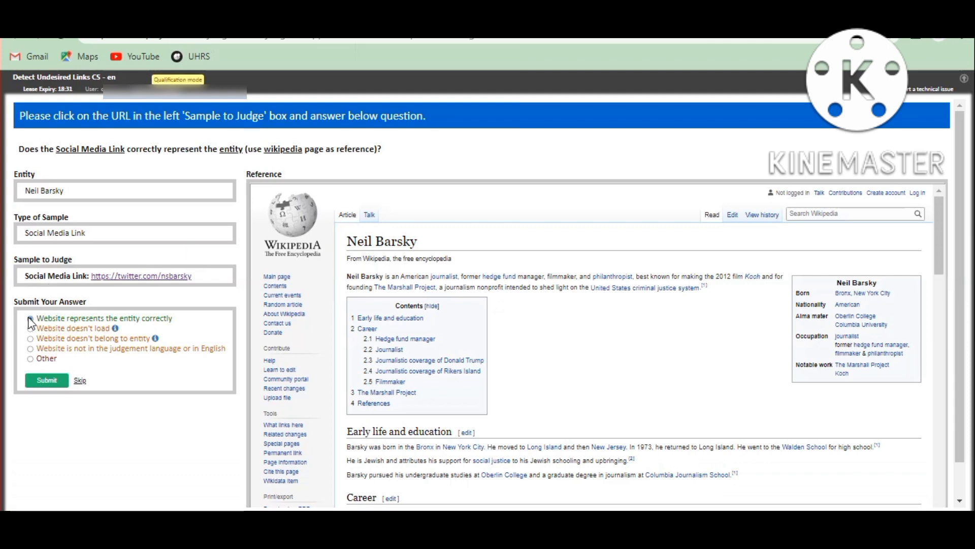
Judge Neil Barsky's Twitter link as correctly represented and accept the correct-answer feedback.
click(31, 318)
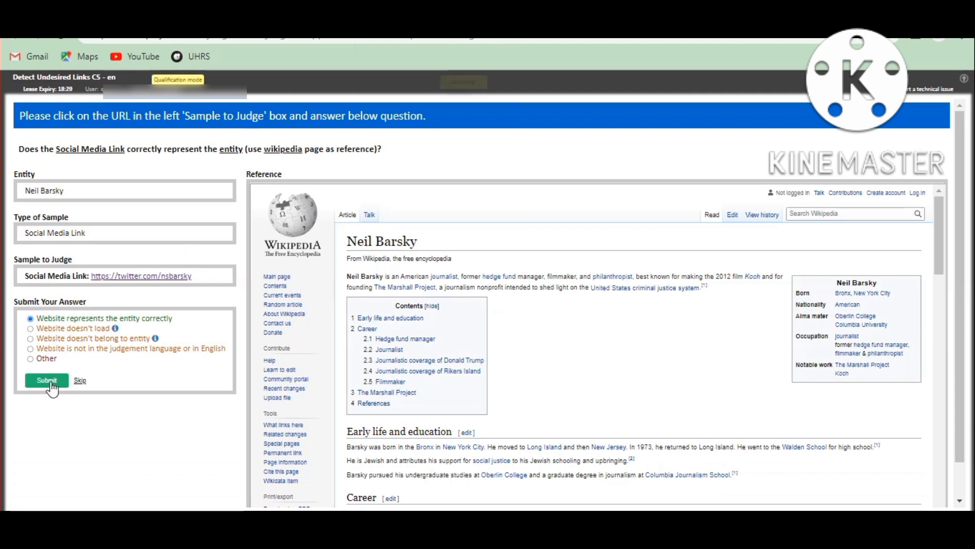
click(45, 380)
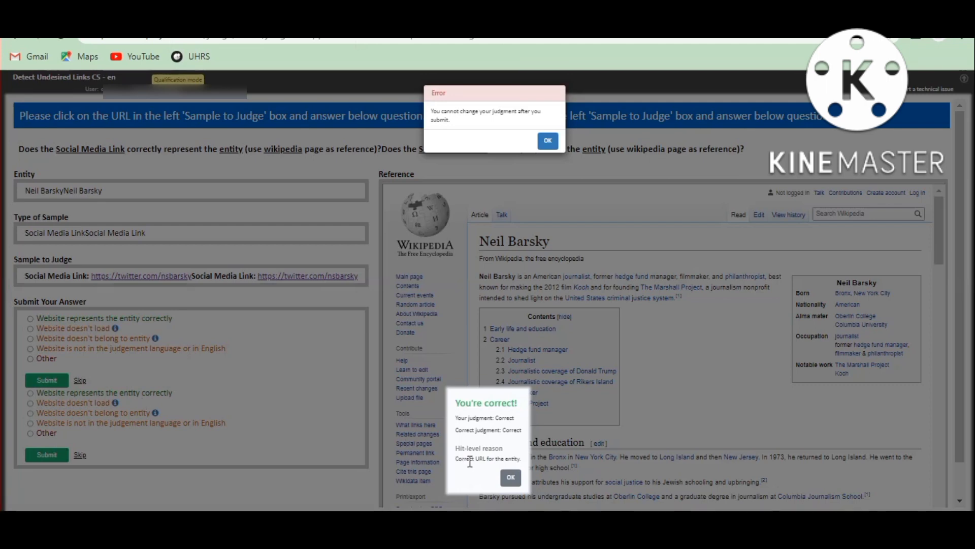
click(510, 478)
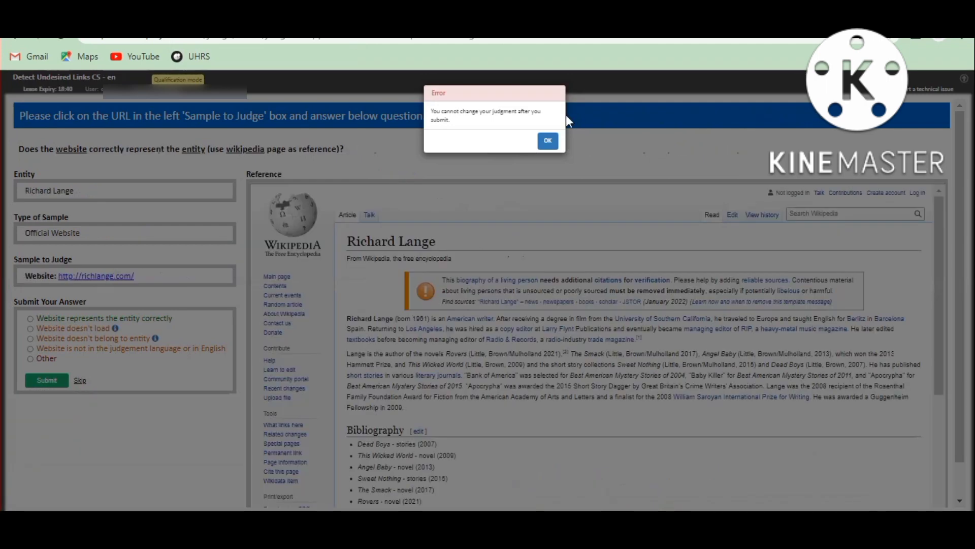
Review Richard Lange's official website and judge it as representing the entity correctly, passing the test.
click(548, 140)
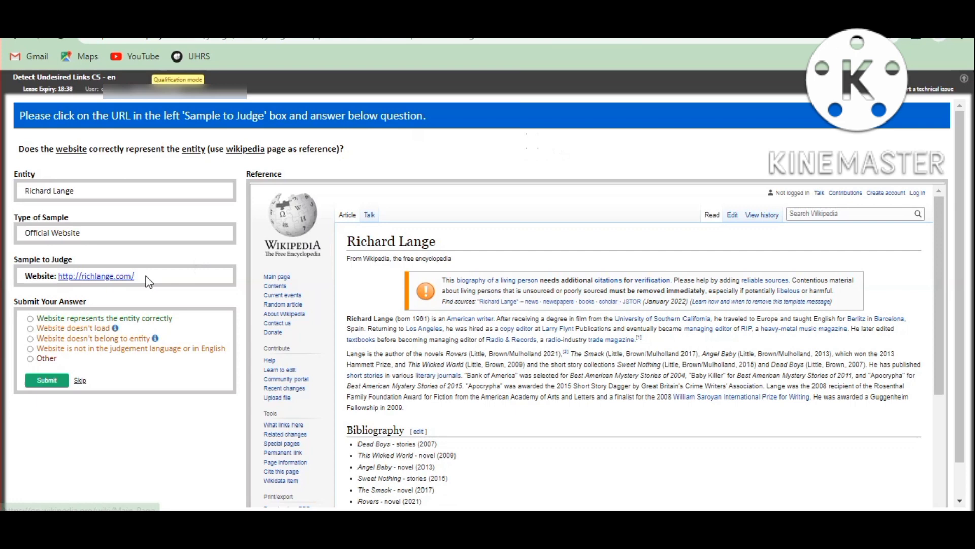
click(97, 277)
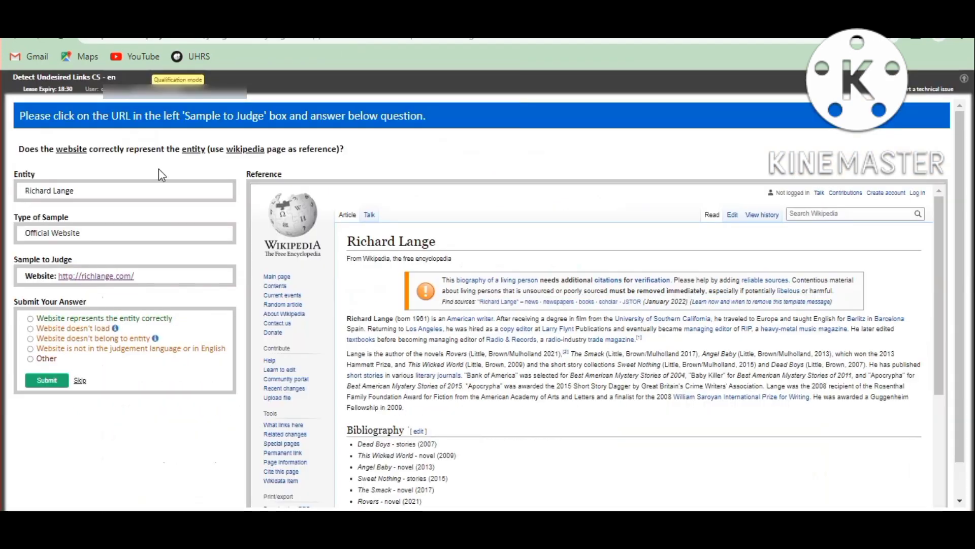
click(31, 318)
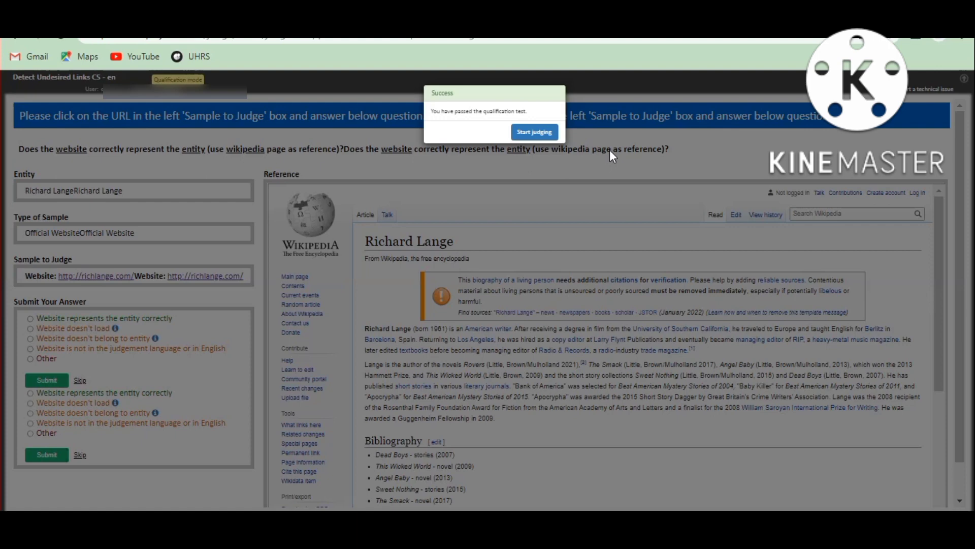
mouse_move(790, 74)
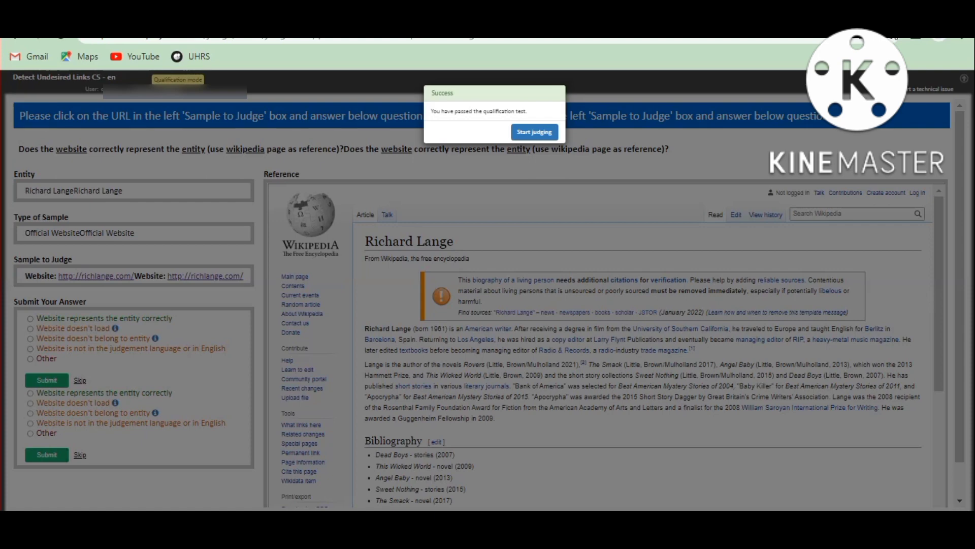
mouse_move(799, 71)
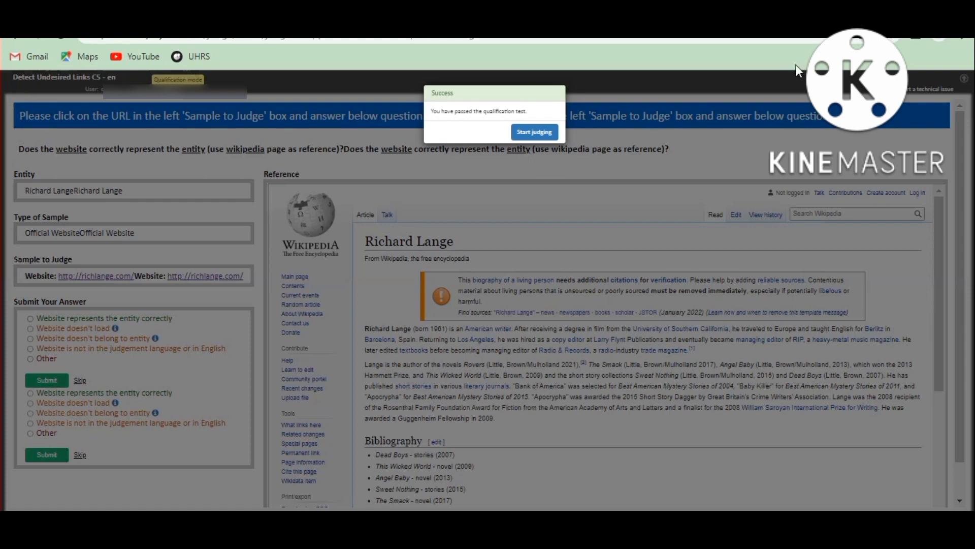